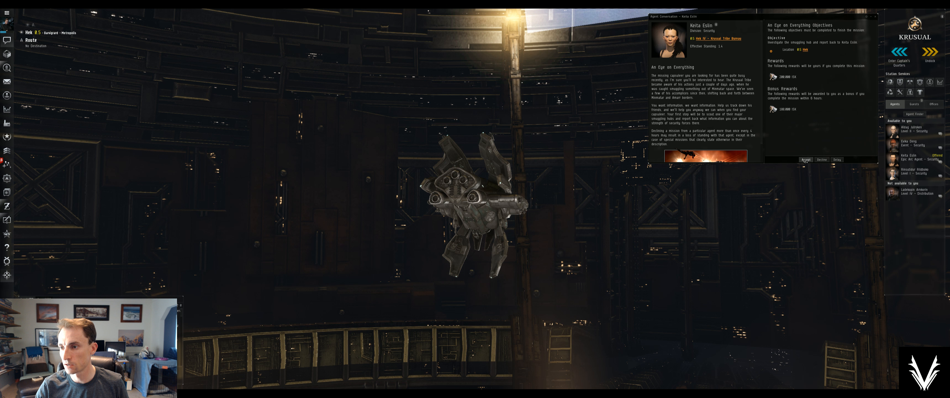
Approach the smuggler fleet until the An Eye on Everything objective shows complete
left_click(806, 160)
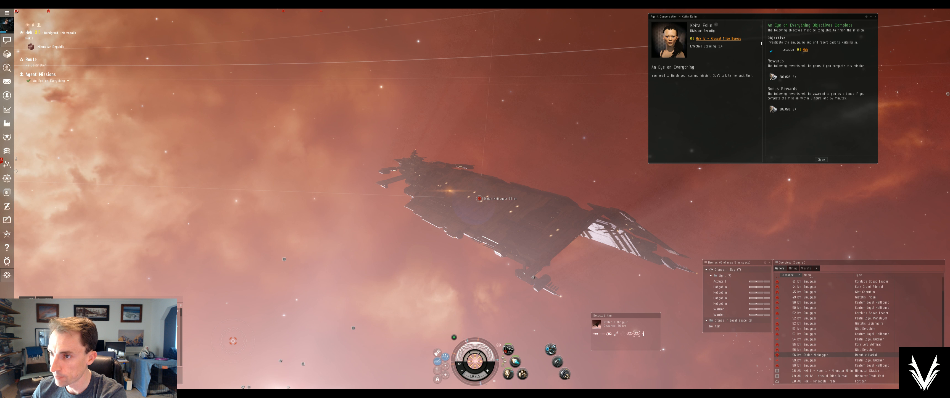
Choose a warp destination from the right-click space menu to leave the smuggler fleet
right_click(727, 38)
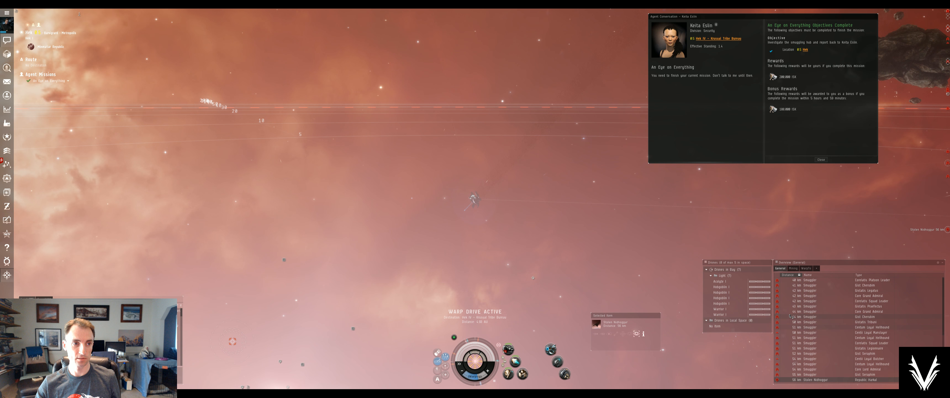
scroll("down", 3)
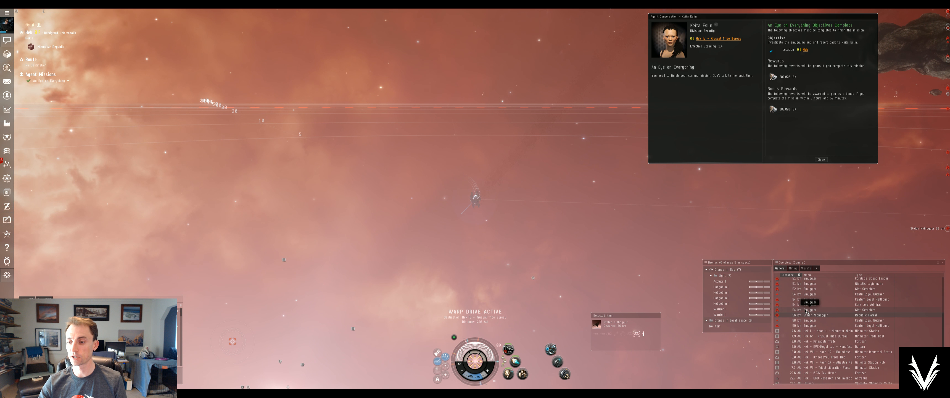